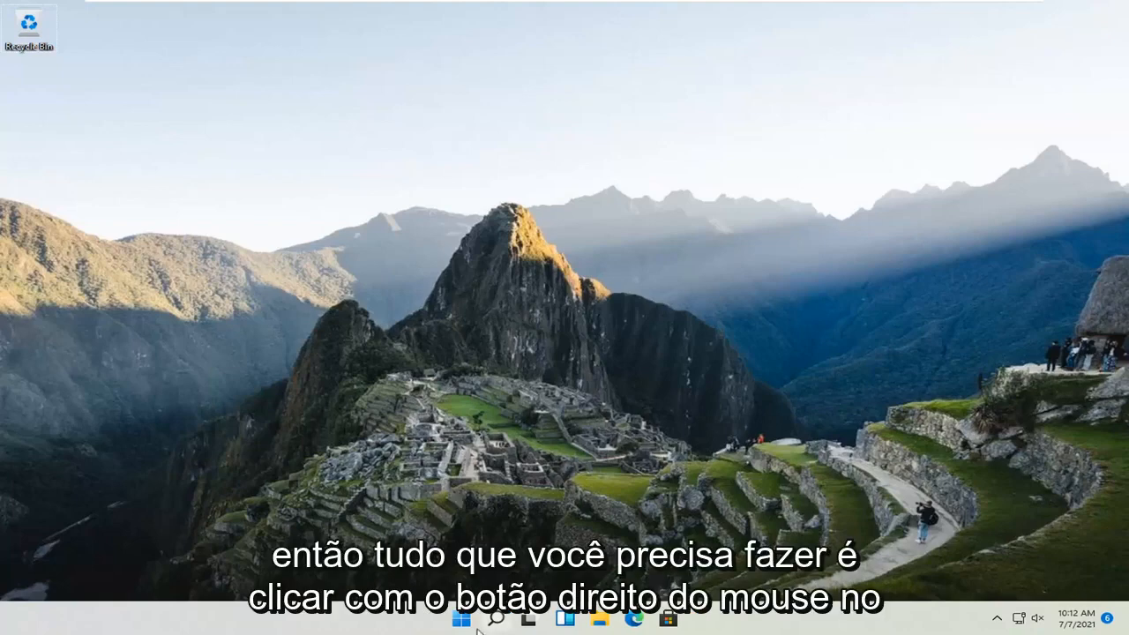
Launch Settings from the Start button's quick link menu.
{"action": "right_click", "coordinate": [466, 620]}
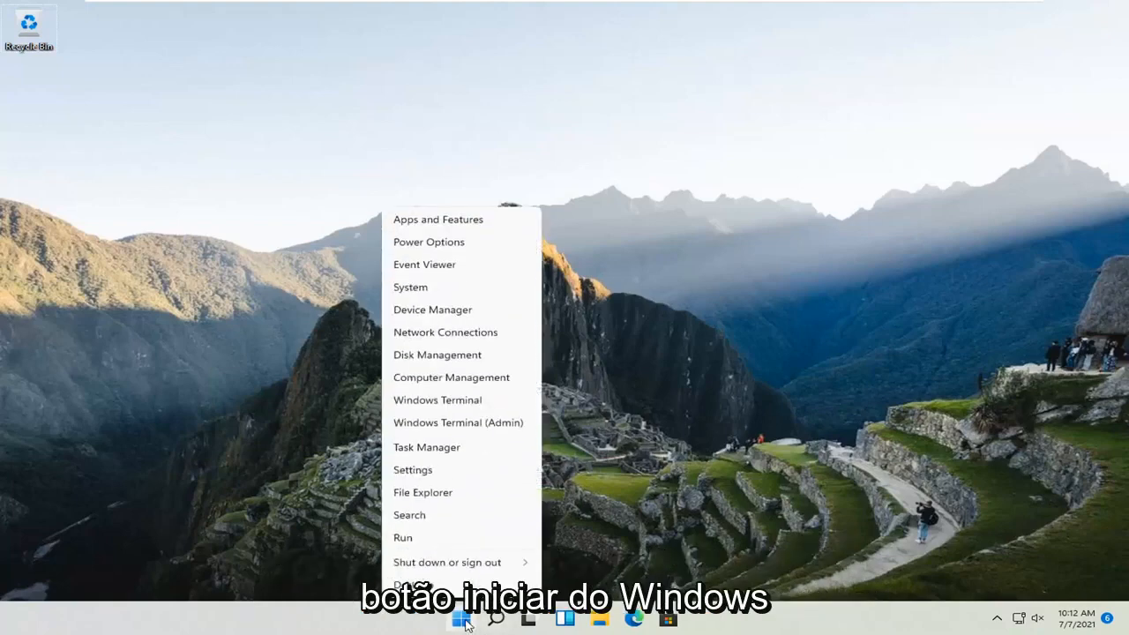
{"action": "mouse_move", "coordinate": [413, 469]}
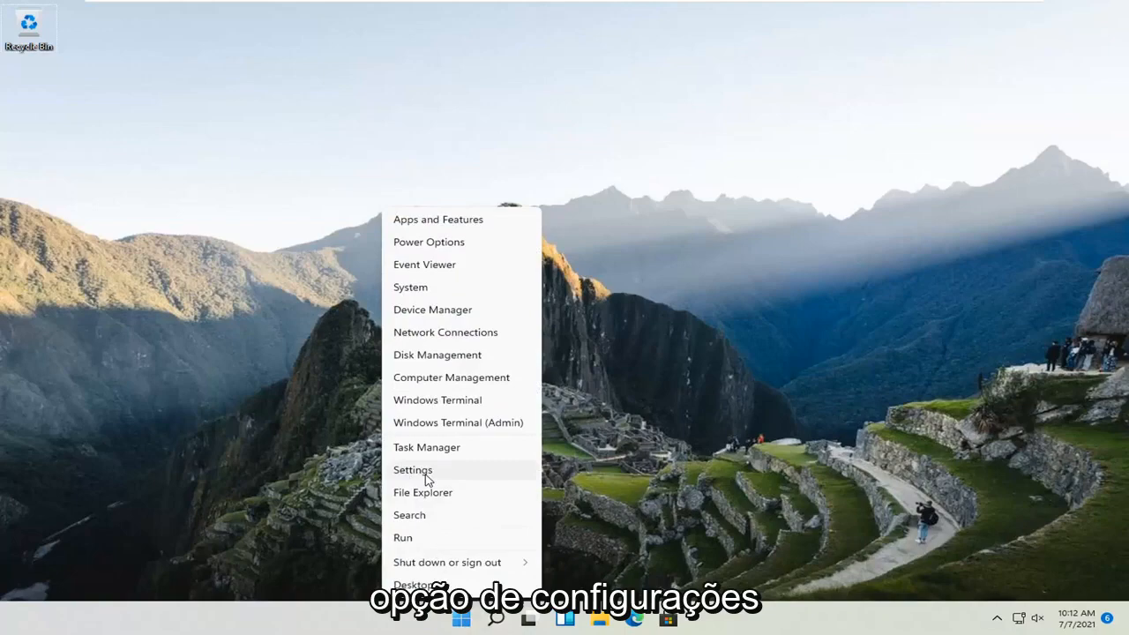
{"action": "left_click", "coordinate": [413, 469]}
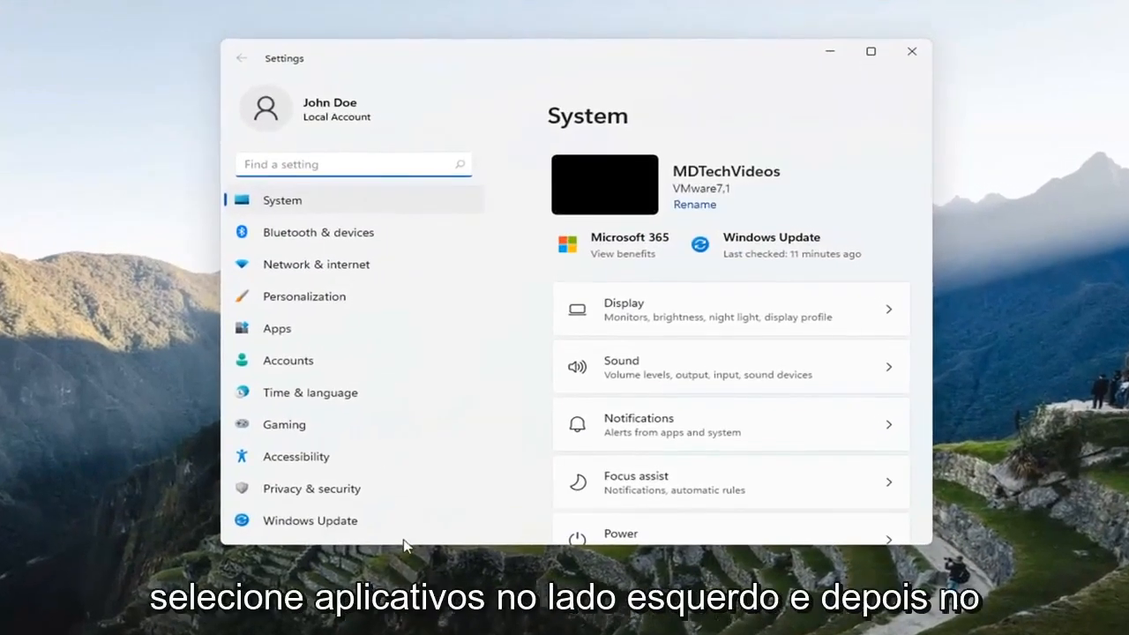
Navigate to the Apps & features page in the Apps section.
{"action": "left_click", "coordinate": [276, 328]}
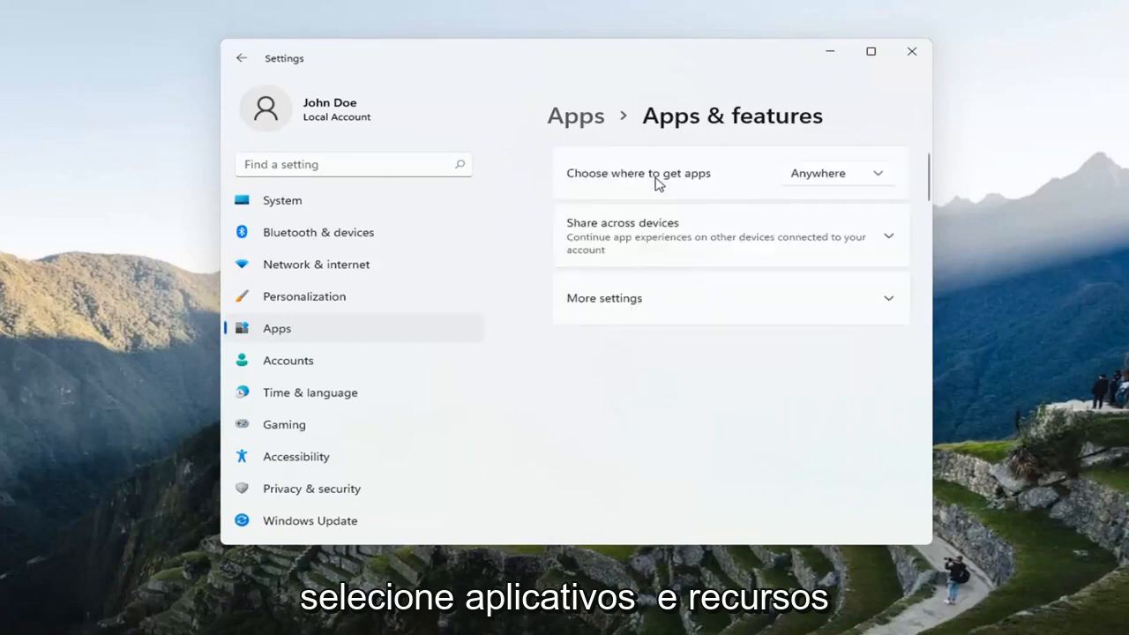
Reveal the App list and expand its Filter by: All drives choices.
{"action": "scroll", "scroll_direction": "down", "scroll_amount": 3}
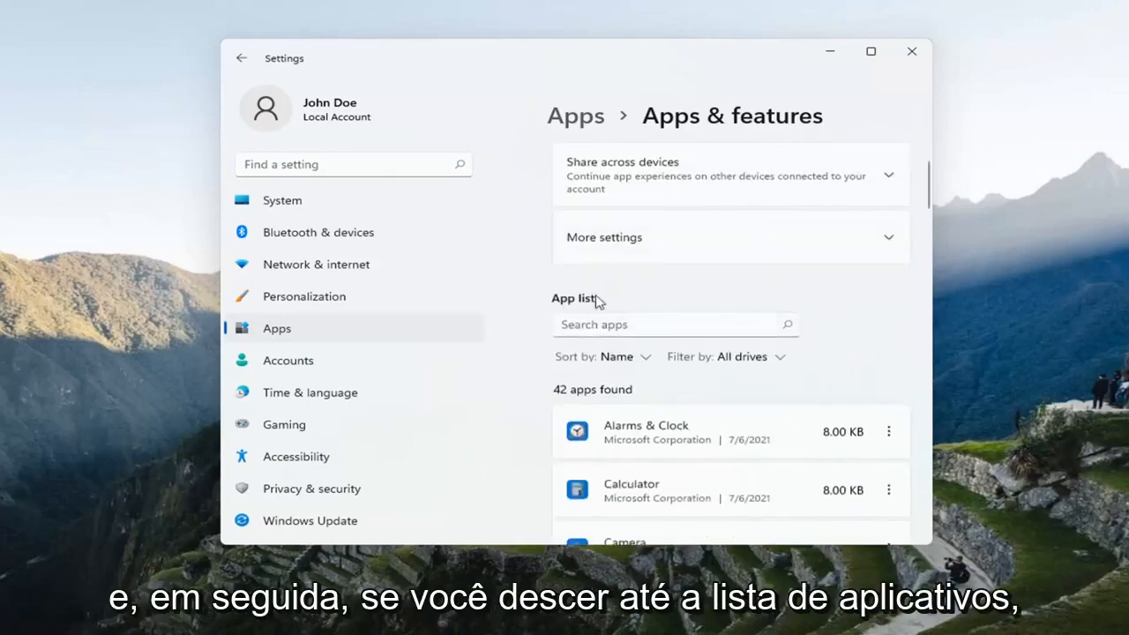
{"action": "scroll", "scroll_direction": "down", "scroll_amount": 3}
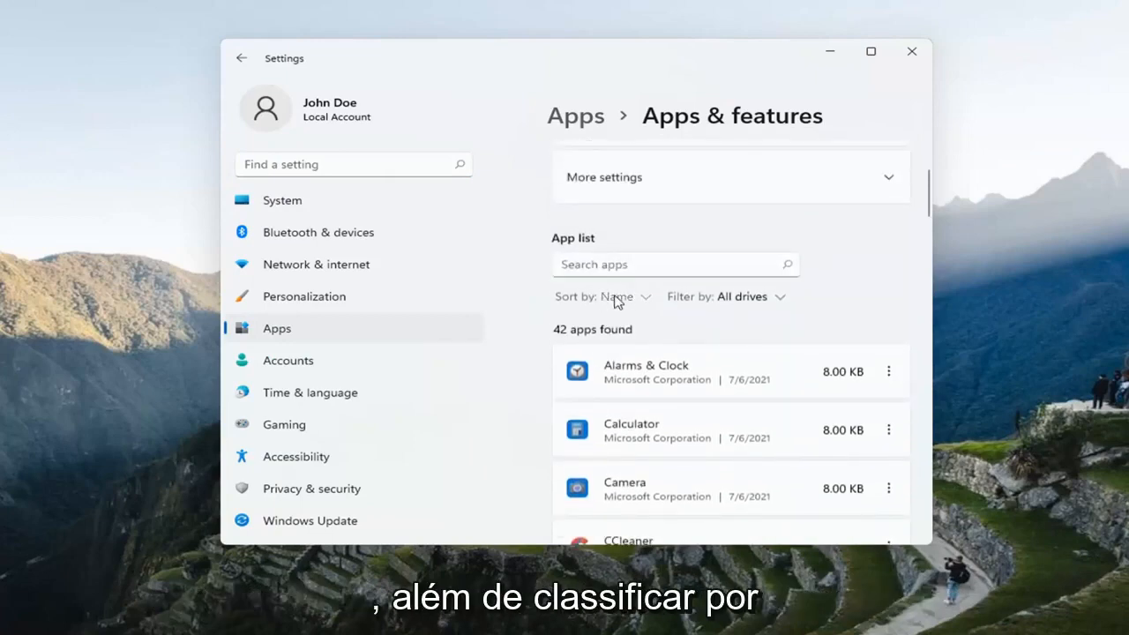
{"action": "mouse_move", "coordinate": [744, 318]}
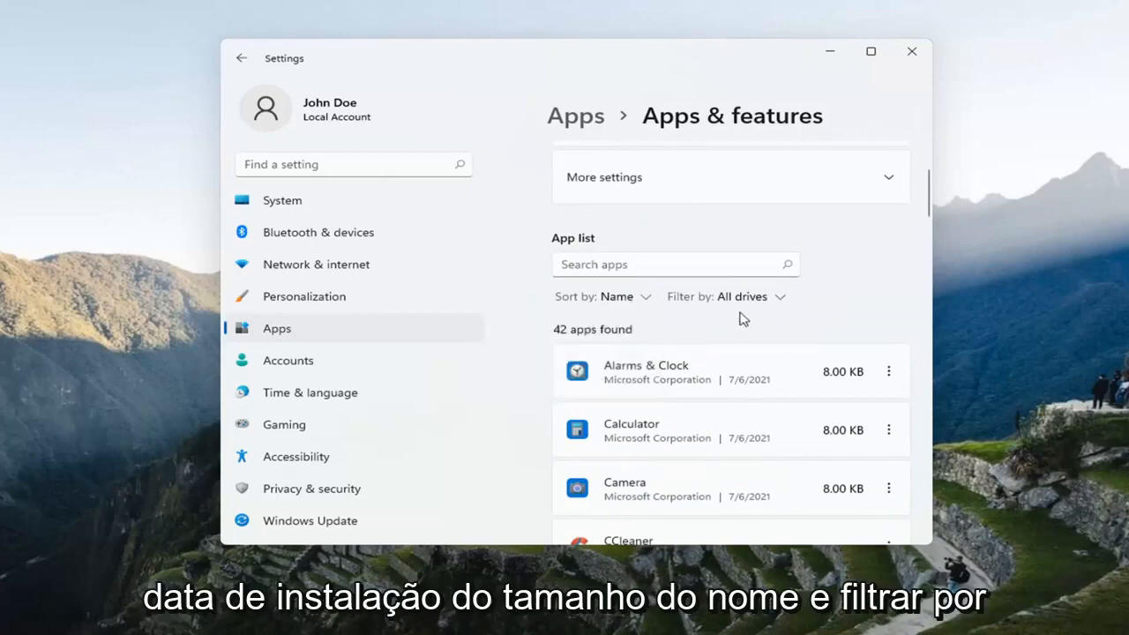
{"action": "left_click", "coordinate": [726, 296]}
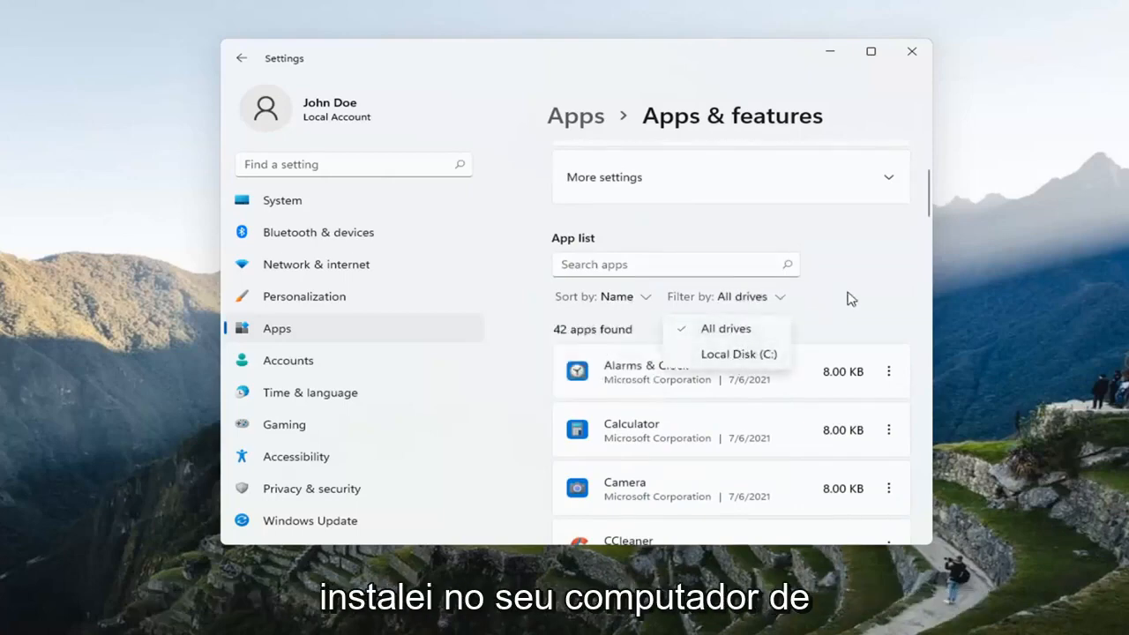